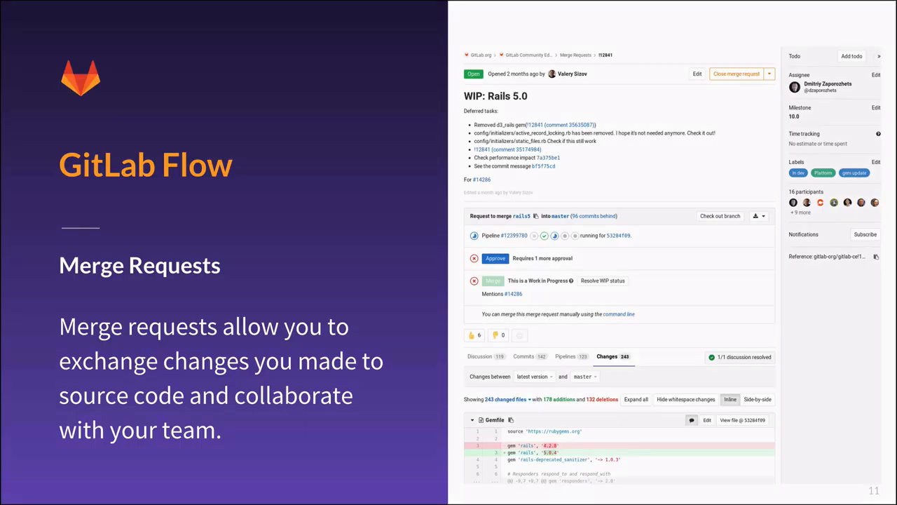
{"action": "key", "text": "Right"}
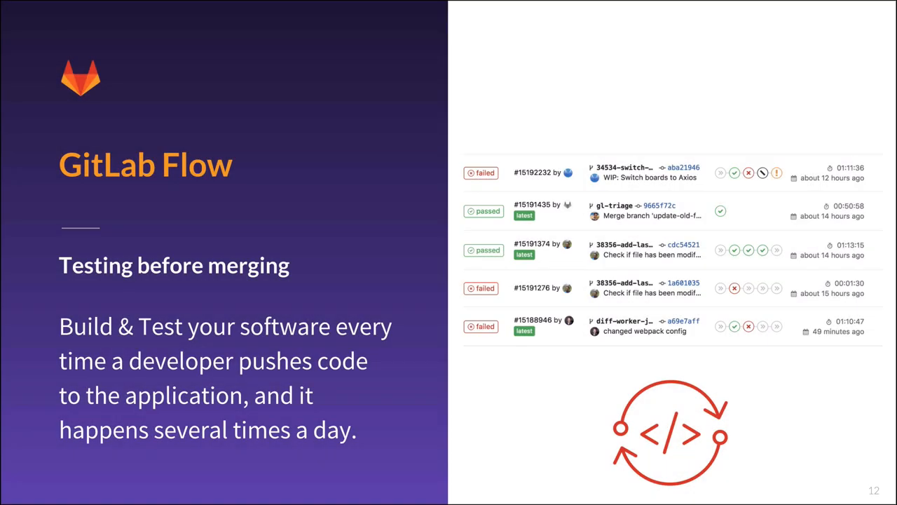